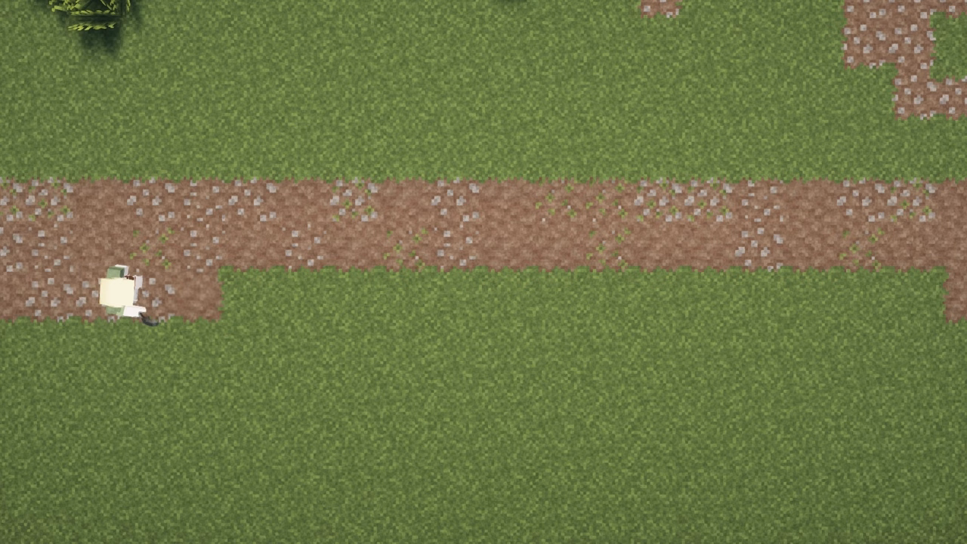
- Lay a wide, ragged-edged strip of dirt and coarse dirt through the grass, with a branching side section
{"action": "key", "text": "d"}
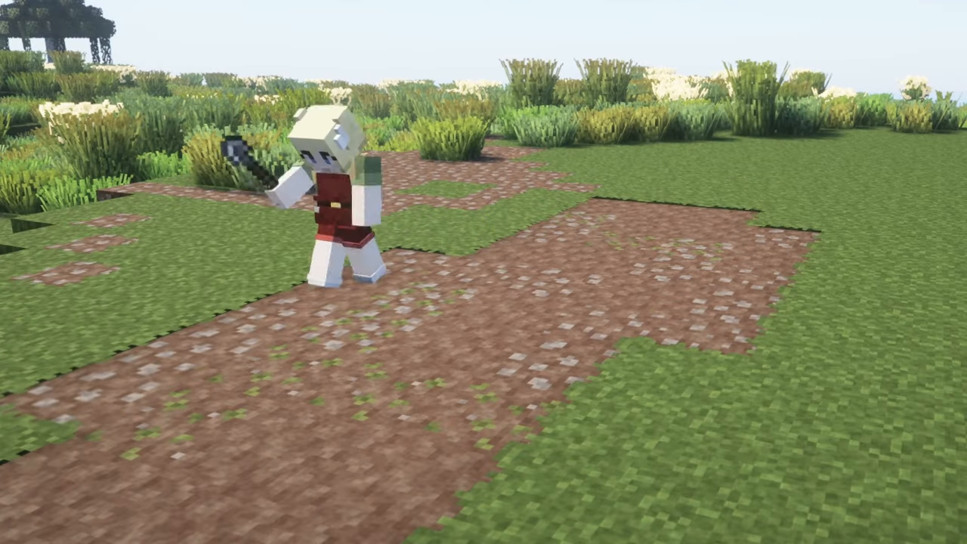
{"action": "mouse_move", "coordinate": [484, 272]}
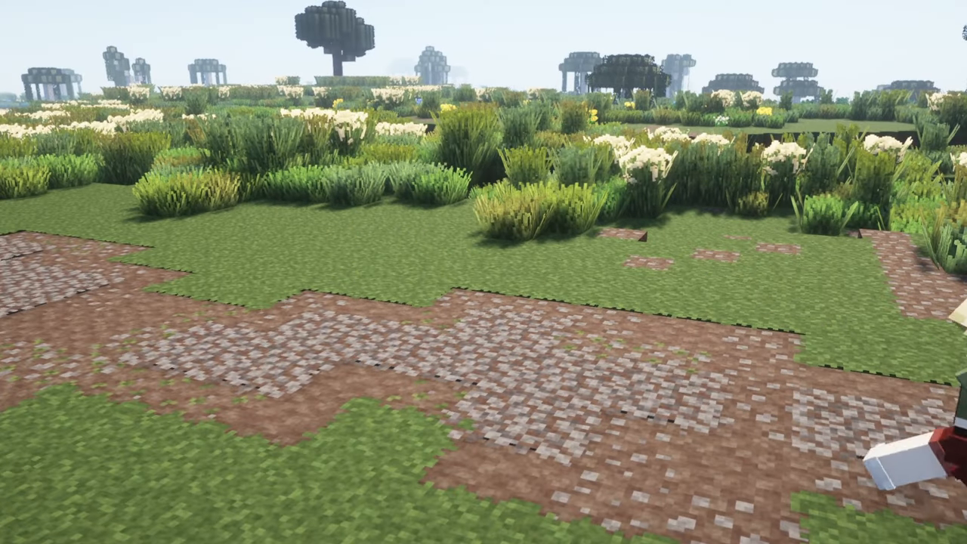
{"action": "mouse_move", "coordinate": [483, 272]}
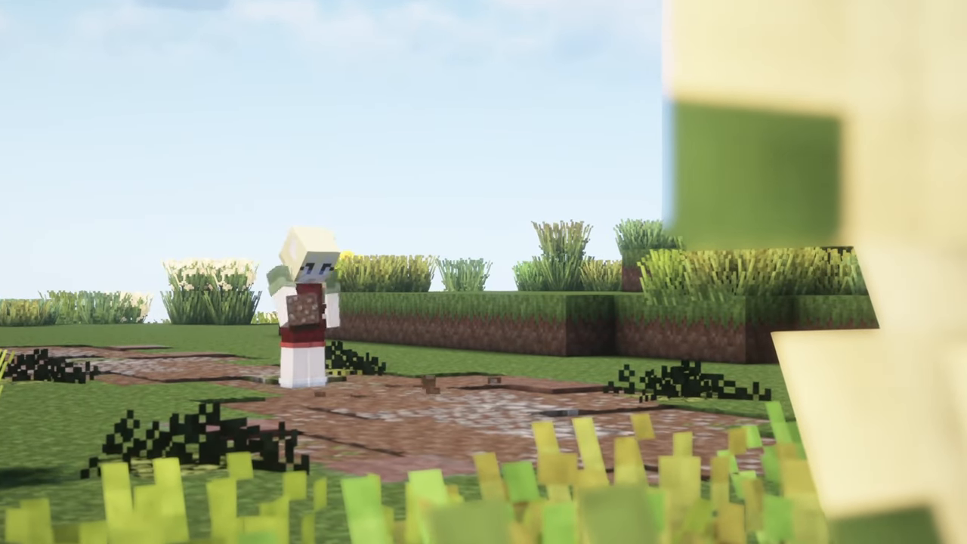
{"action": "mouse_move", "coordinate": [483, 272]}
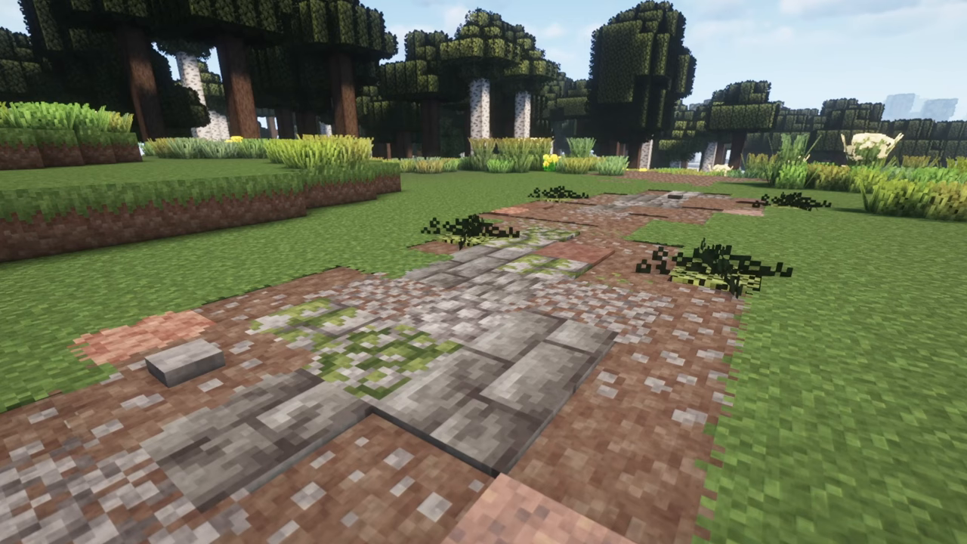
{"action": "mouse_move", "coordinate": [484, 272]}
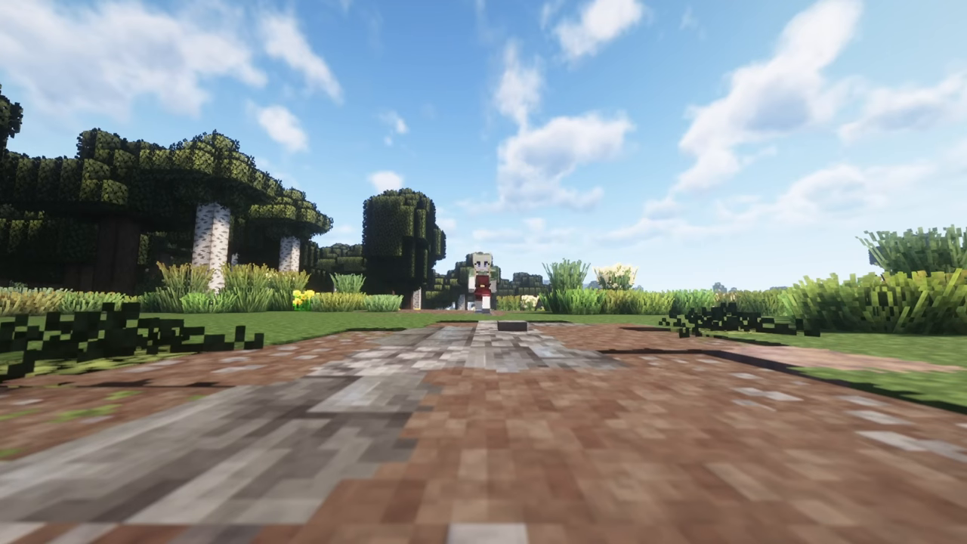